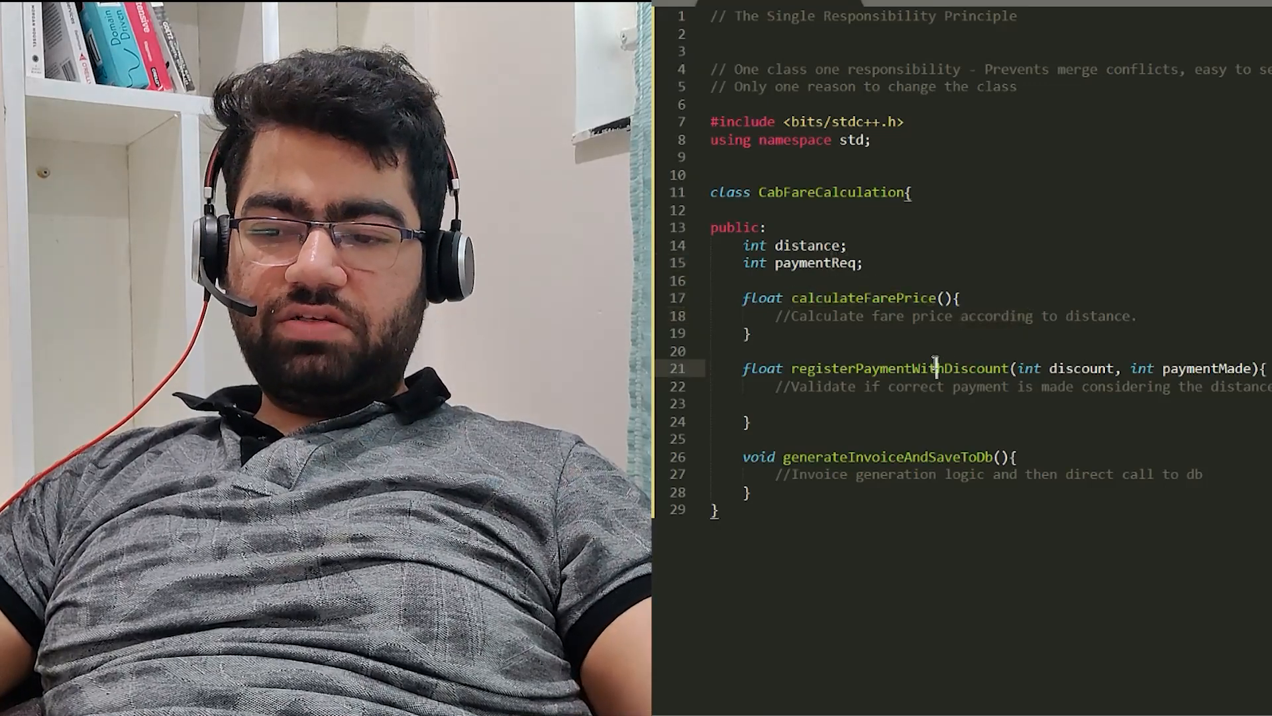
Step: Declare 'int primarykey;' below paymentReq, then select 'Responsibility' in the title comment
double_click(980, 386)
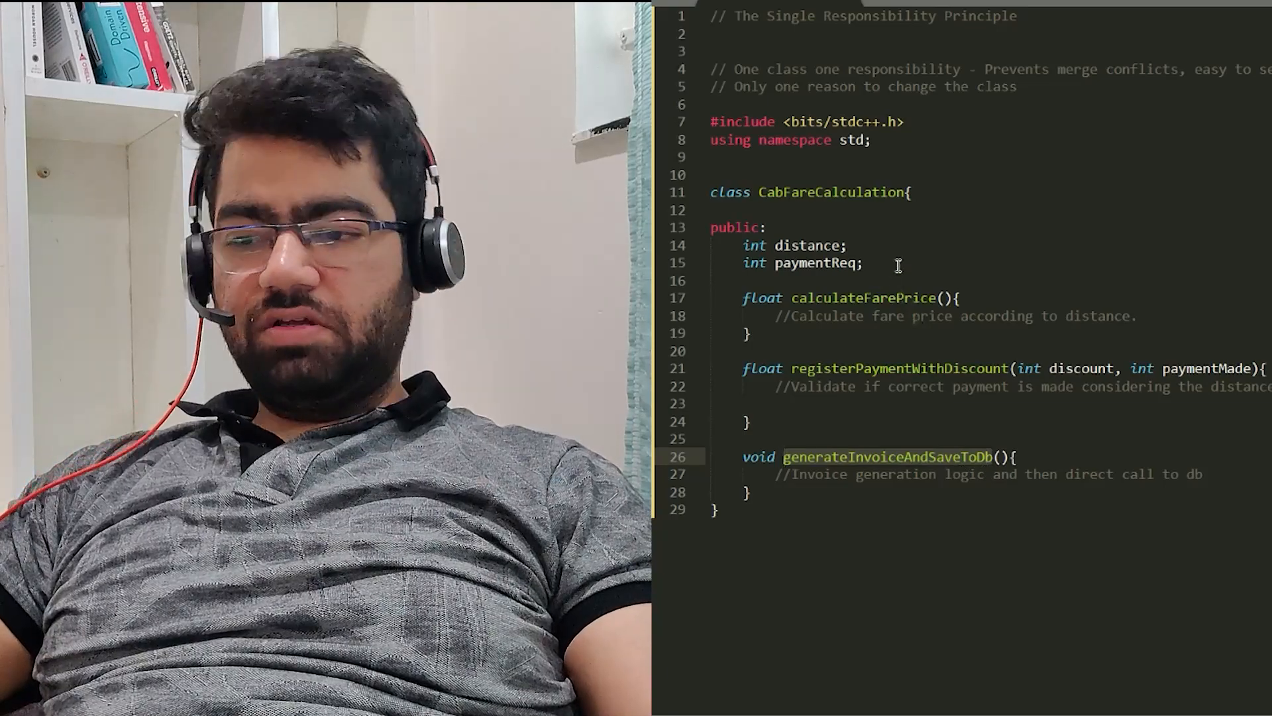
type("inr primaryW")
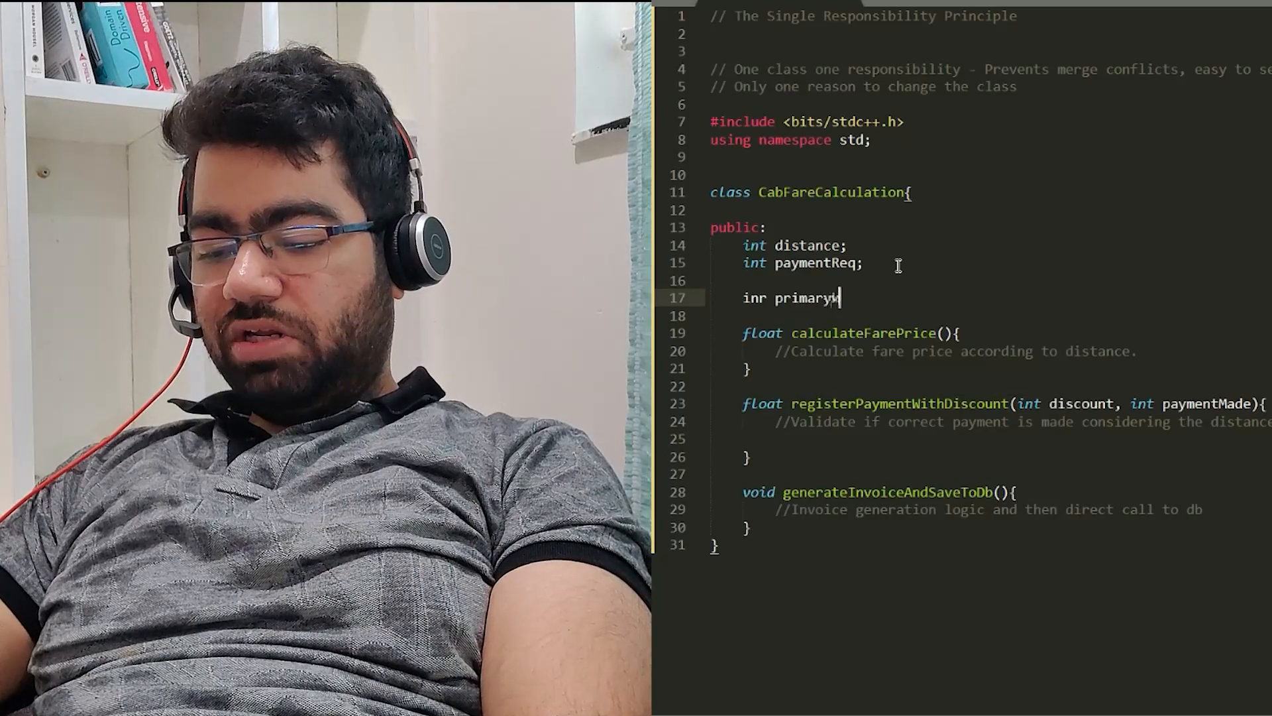
type("key;")
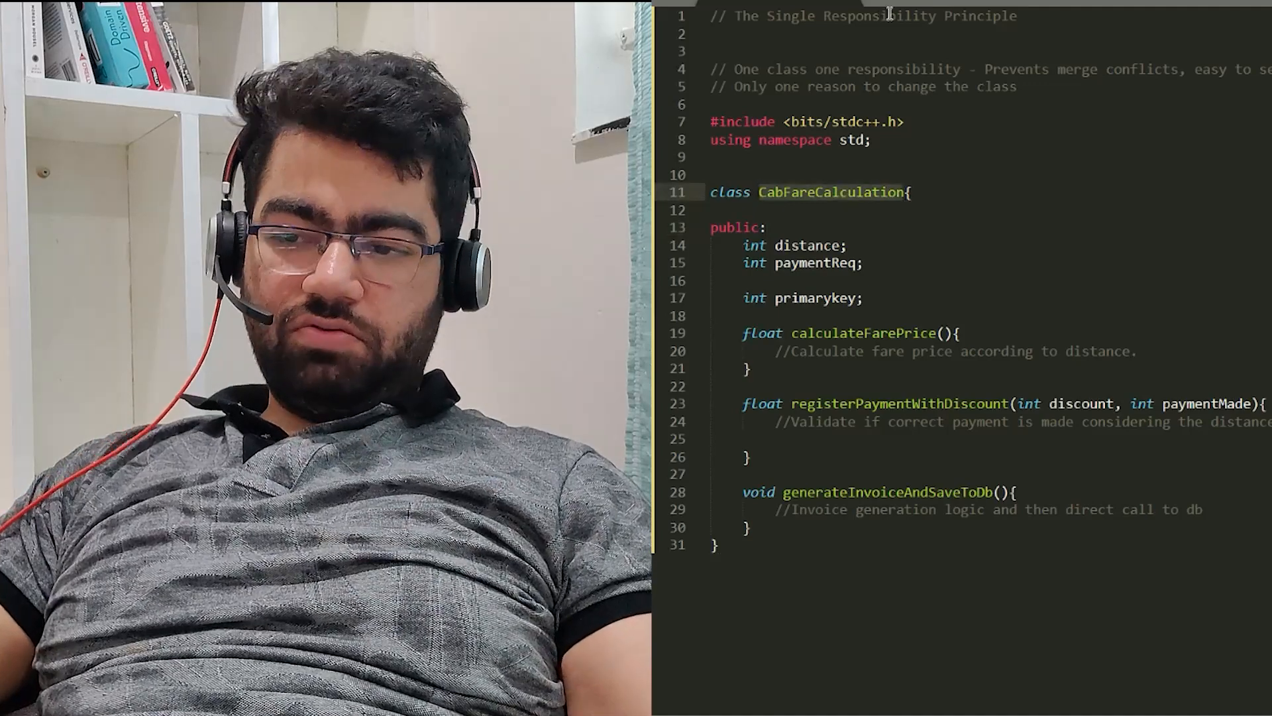
double_click(879, 16)
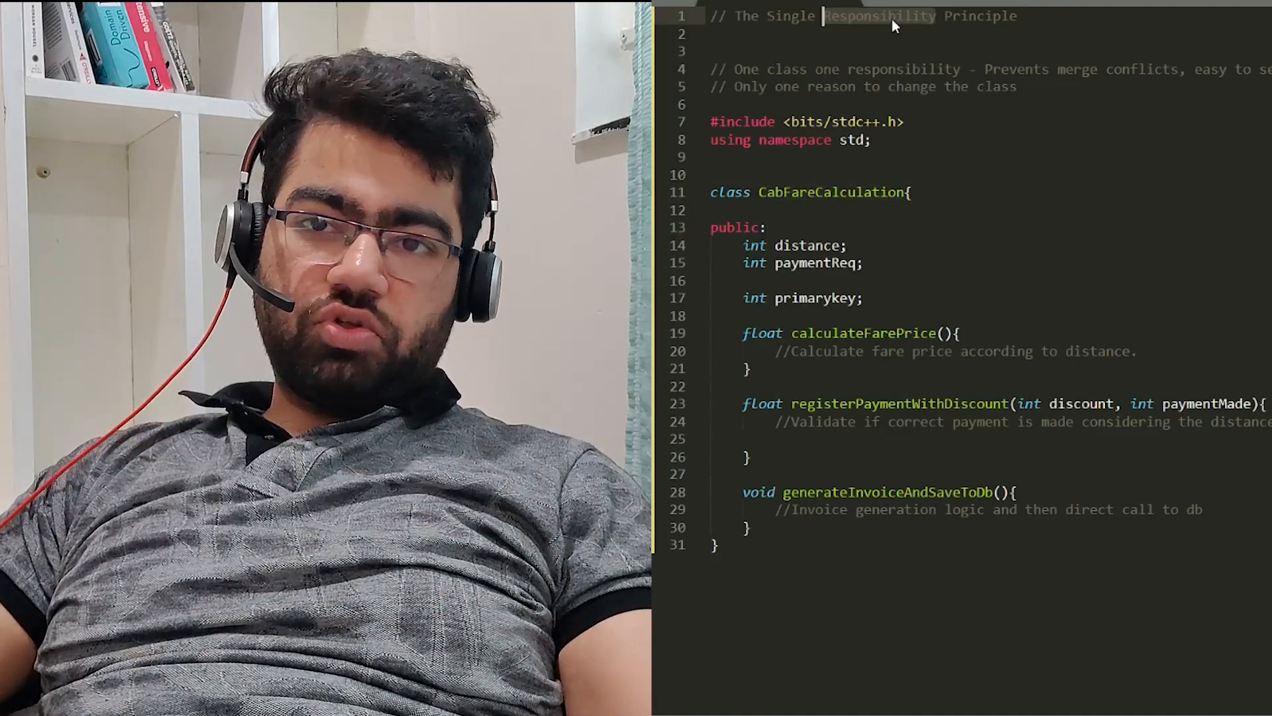